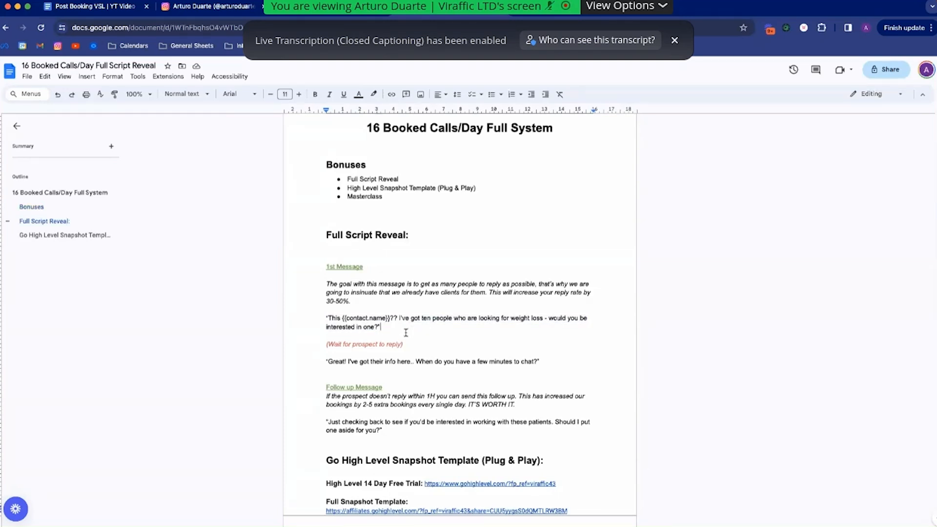
Highlight the script's first message through its reply in the Google Doc
double_click(519, 317)
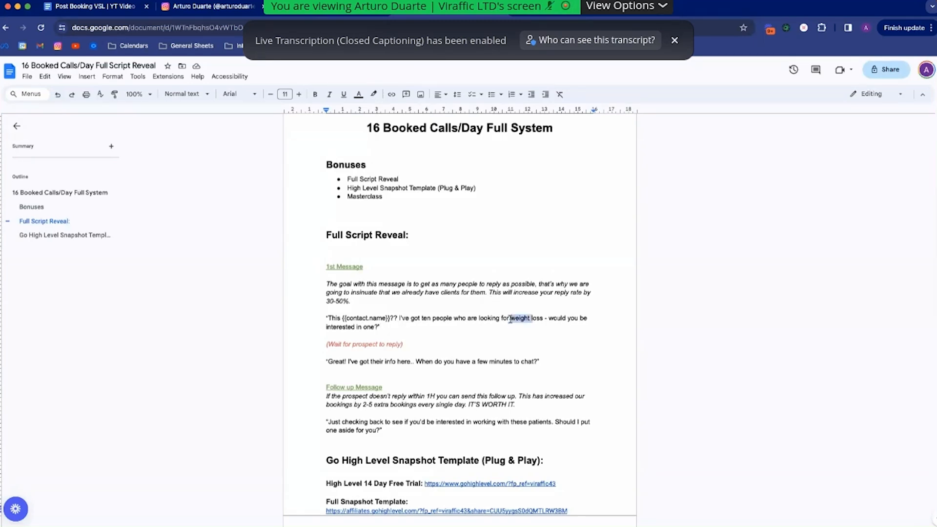
double_click(518, 317)
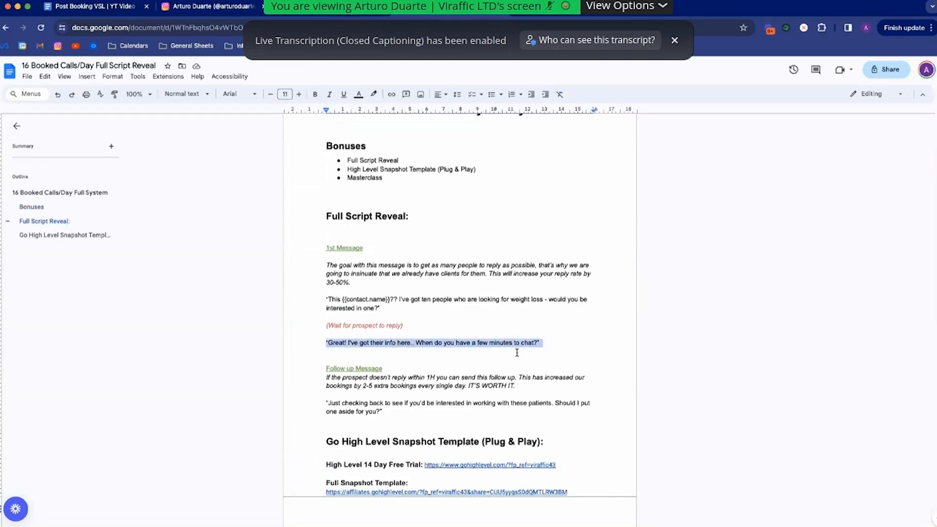
left_click(541, 343)
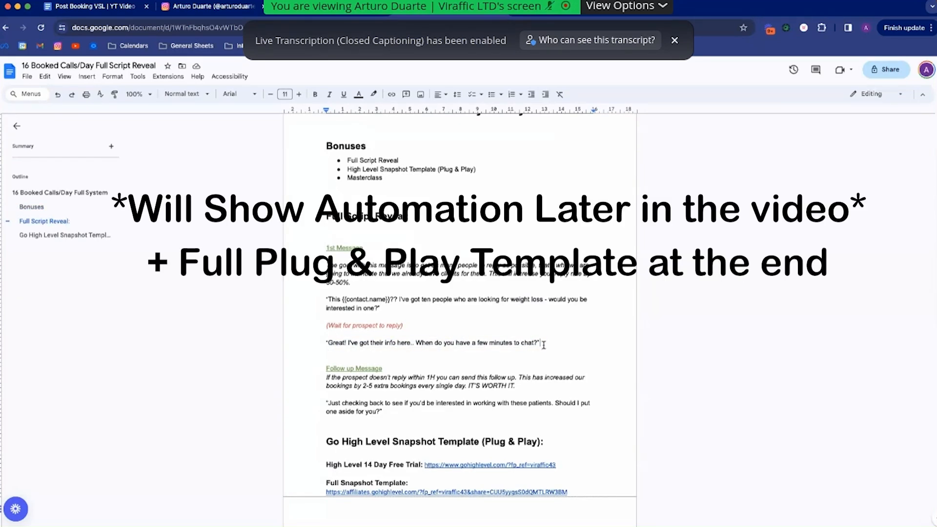
left_click_drag(326, 299, 539, 343)
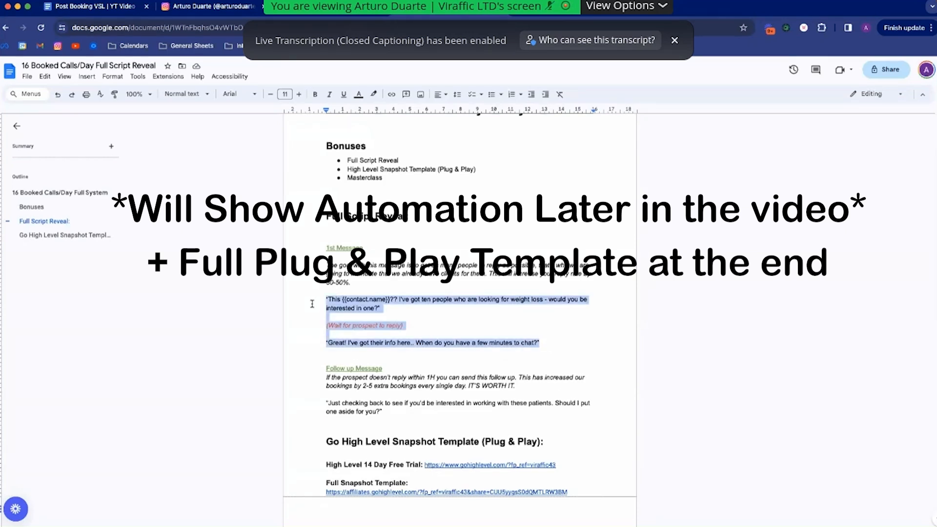
left_click(539, 343)
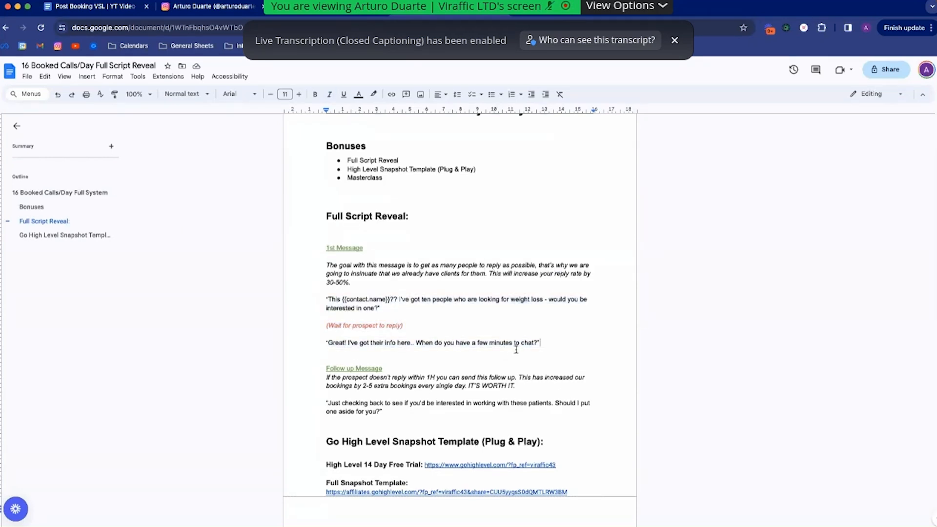
left_click_drag(326, 299, 540, 343)
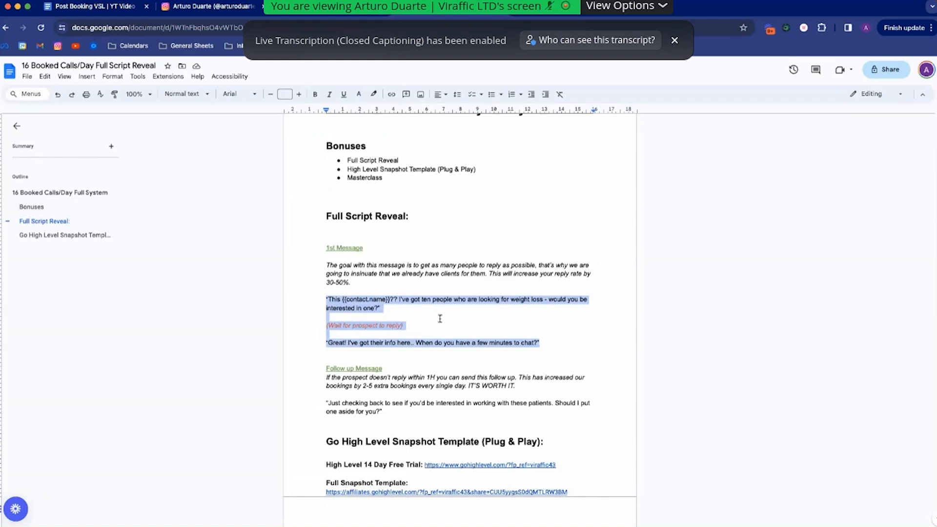
left_click(380, 308)
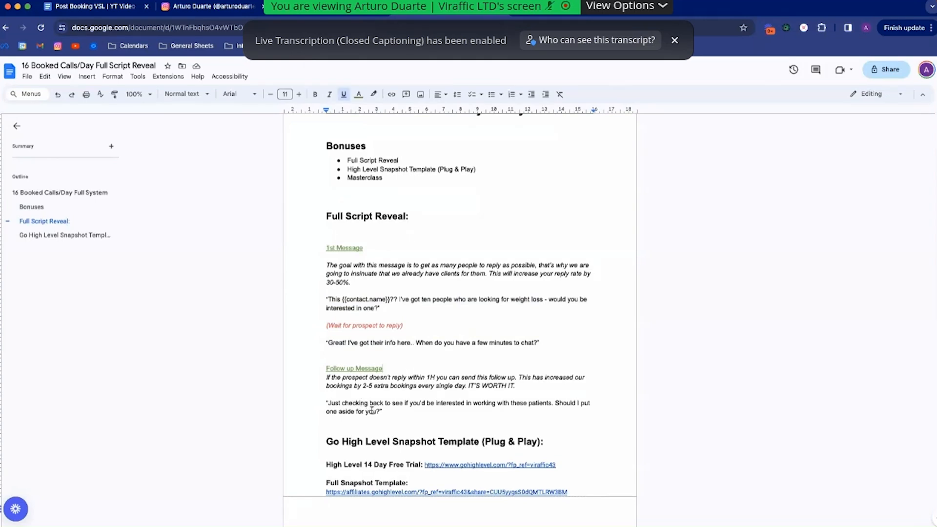
Highlight the follow-up message in the script
left_click_drag(326, 403, 421, 403)
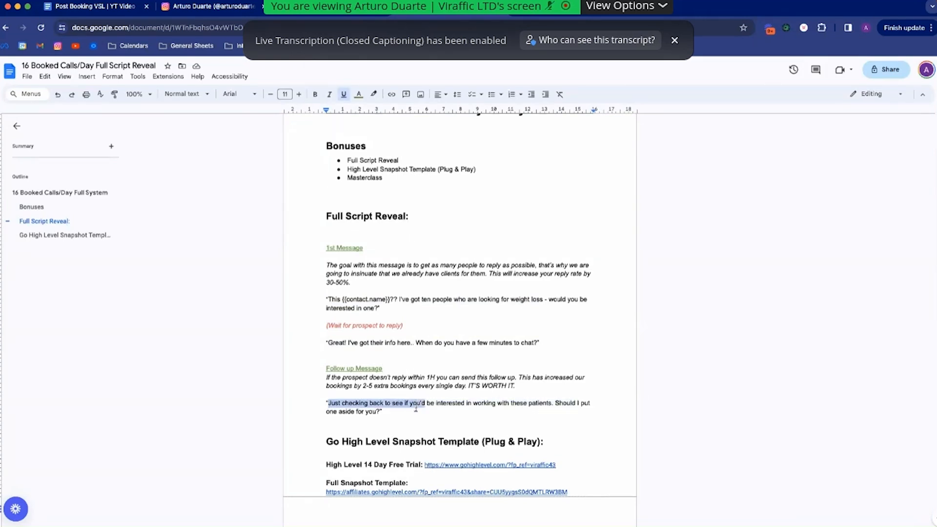
left_click_drag(413, 402, 551, 403)
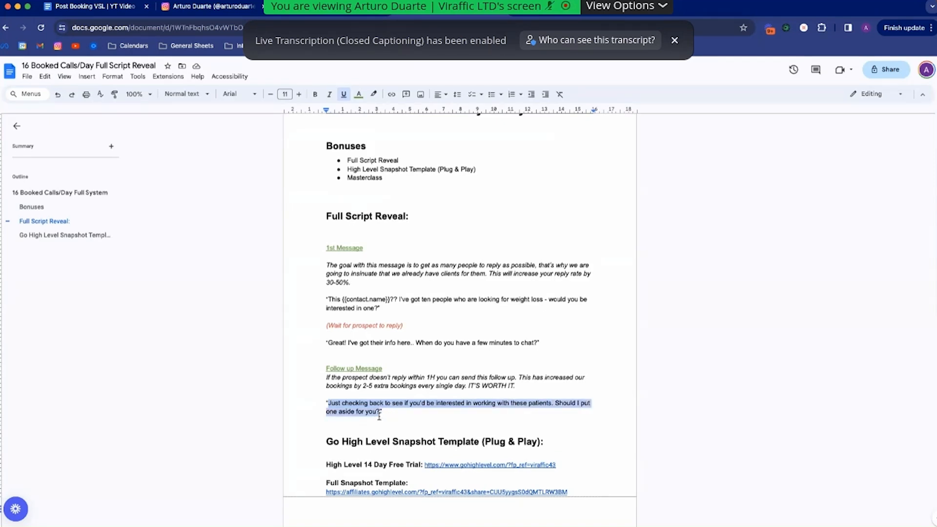
left_click(383, 411)
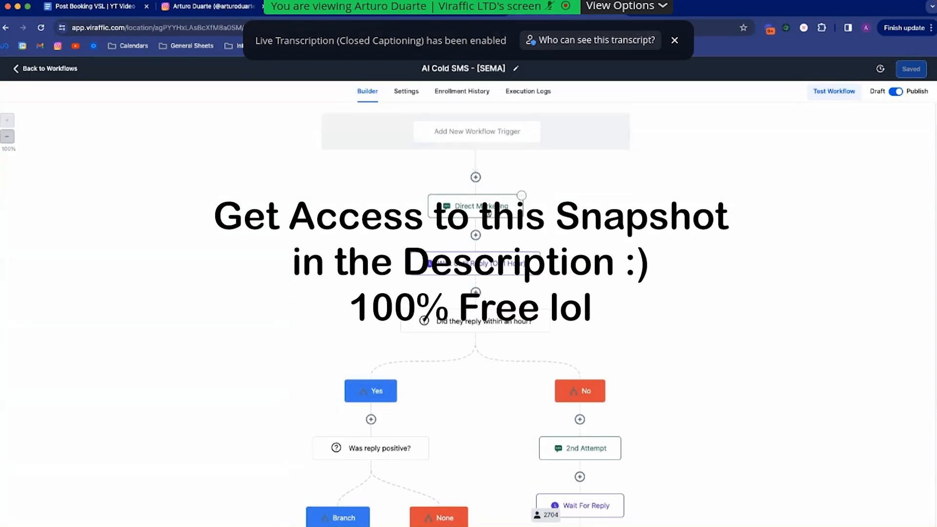
left_click(475, 205)
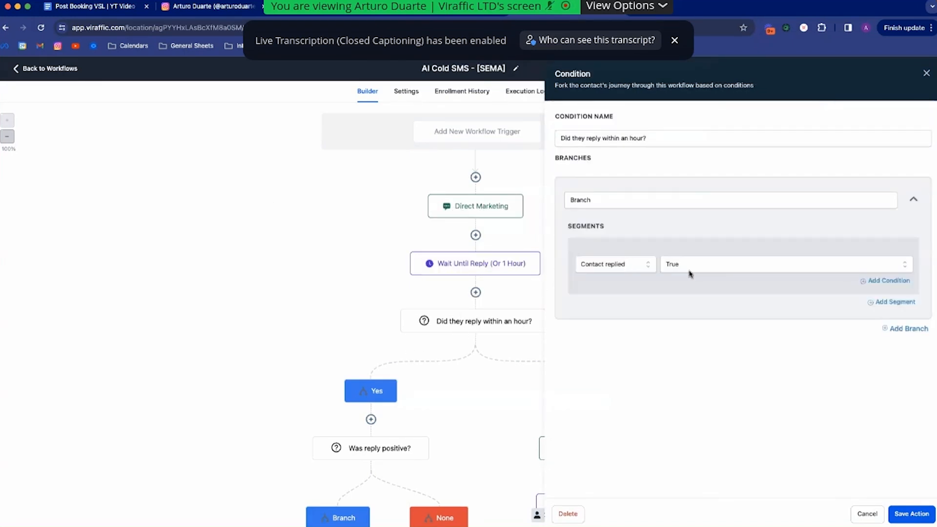
left_click(911, 513)
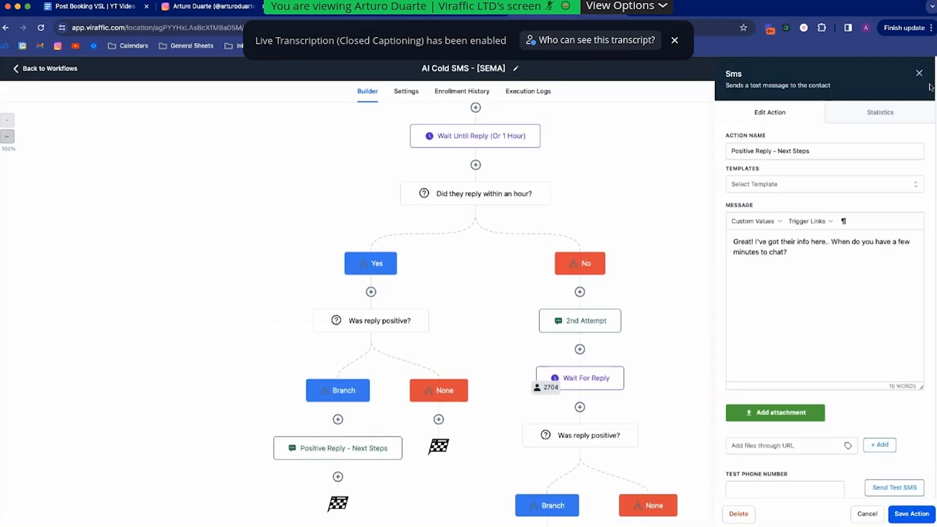
left_click(910, 514)
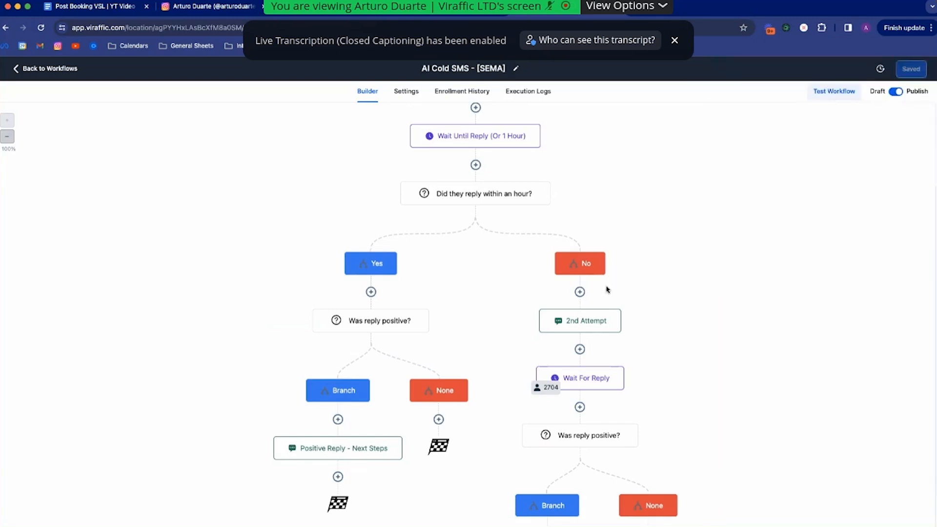
left_click(579, 320)
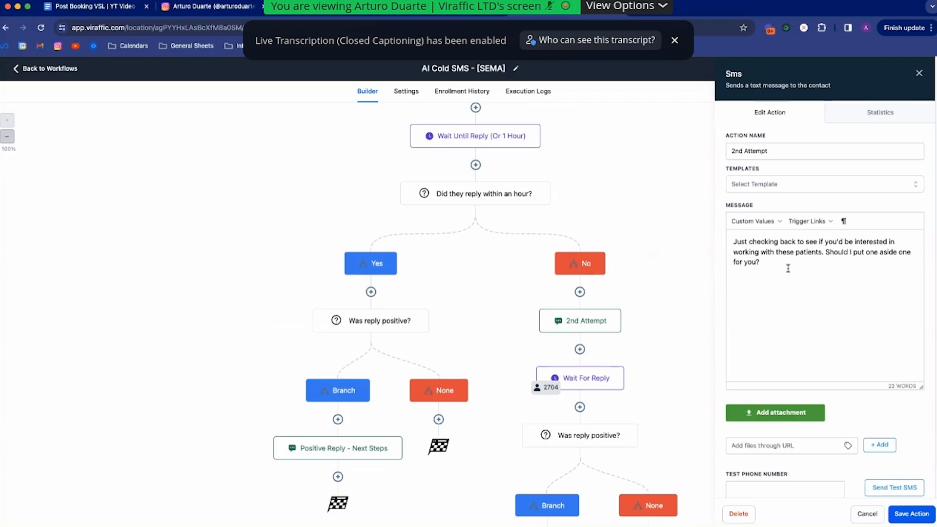
triple_click(822, 251)
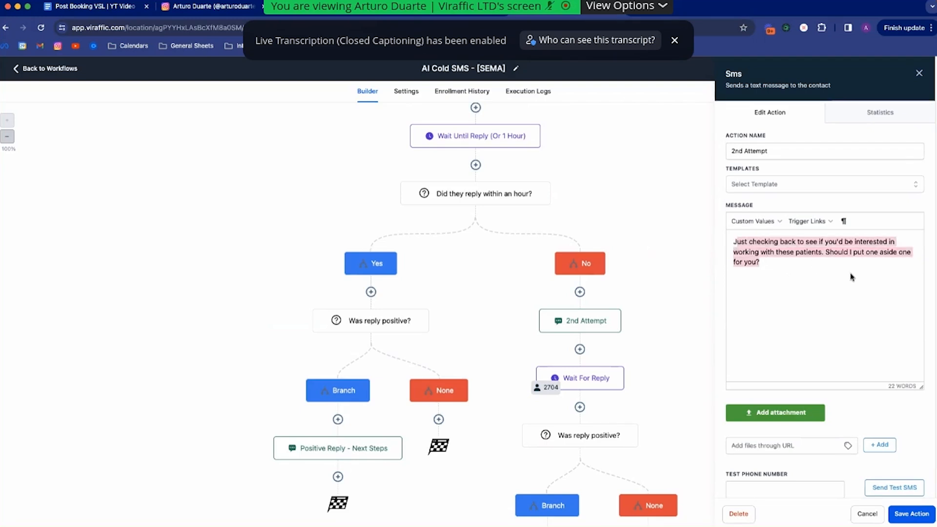
left_click(911, 514)
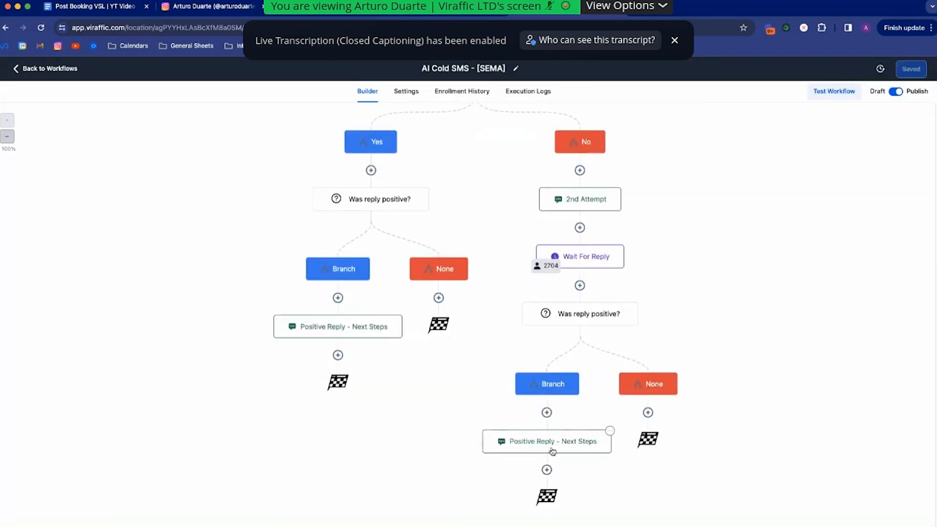
left_click(546, 441)
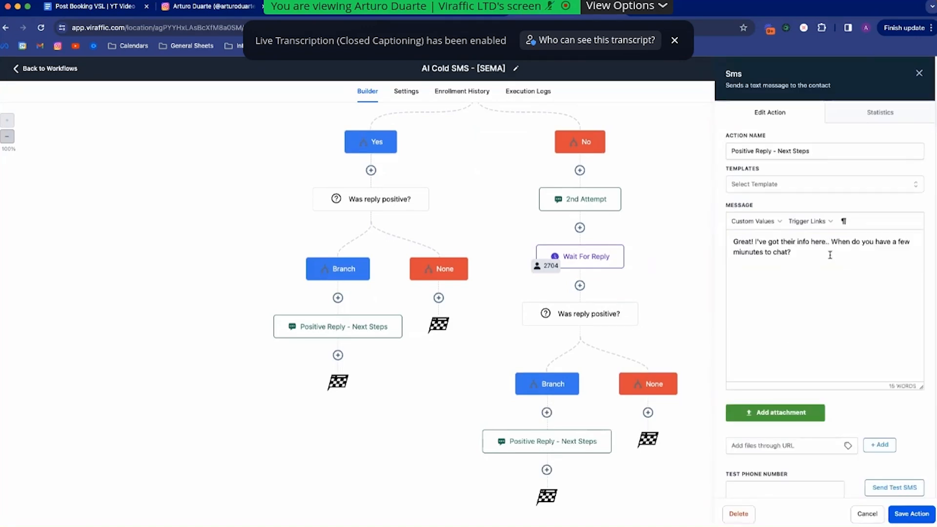
left_click(911, 514)
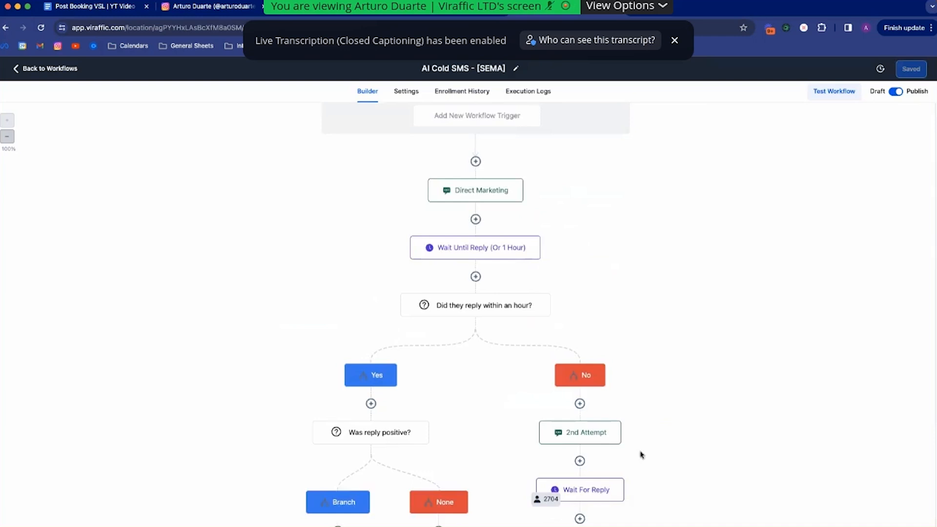
scroll("down", 3)
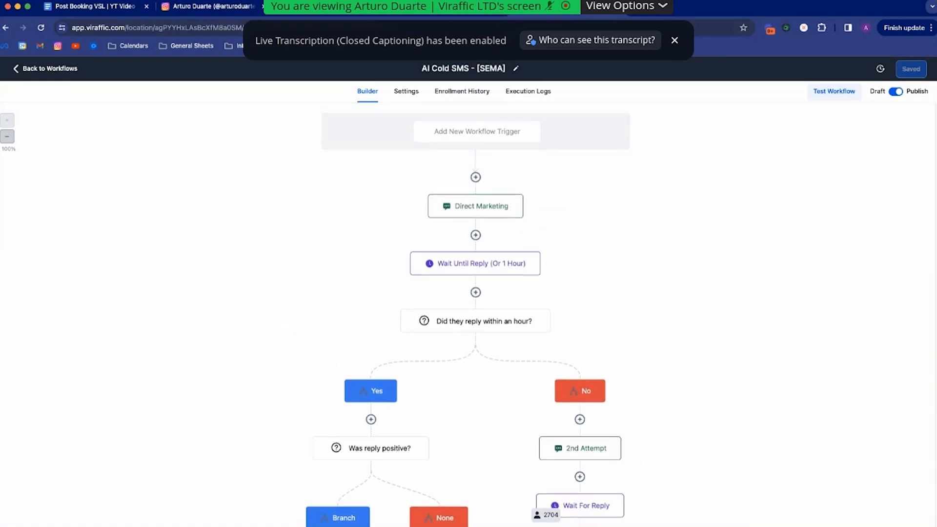
left_click(206, 6)
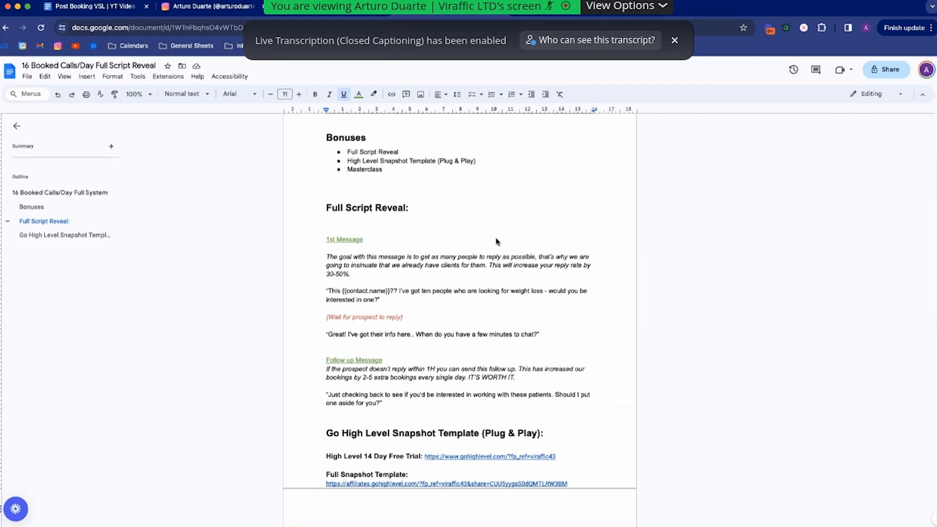
mouse_move(70, 184)
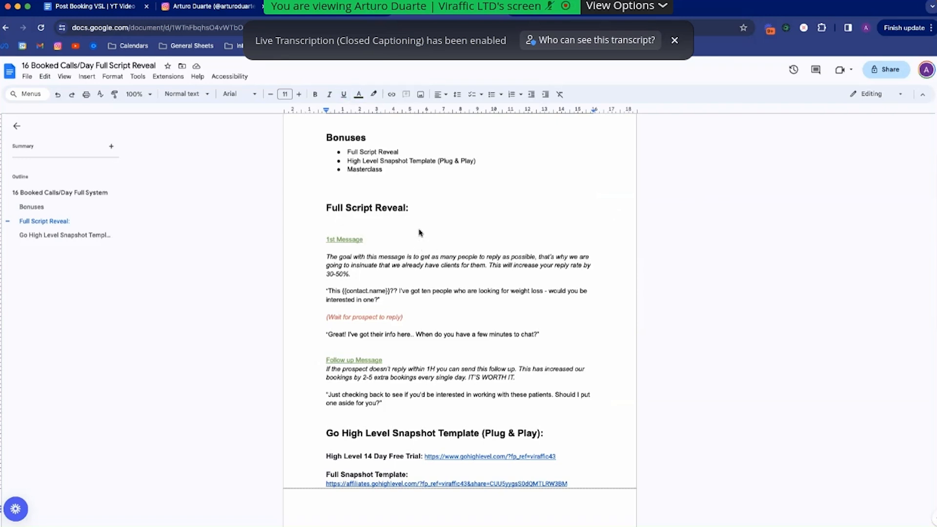
mouse_move(428, 287)
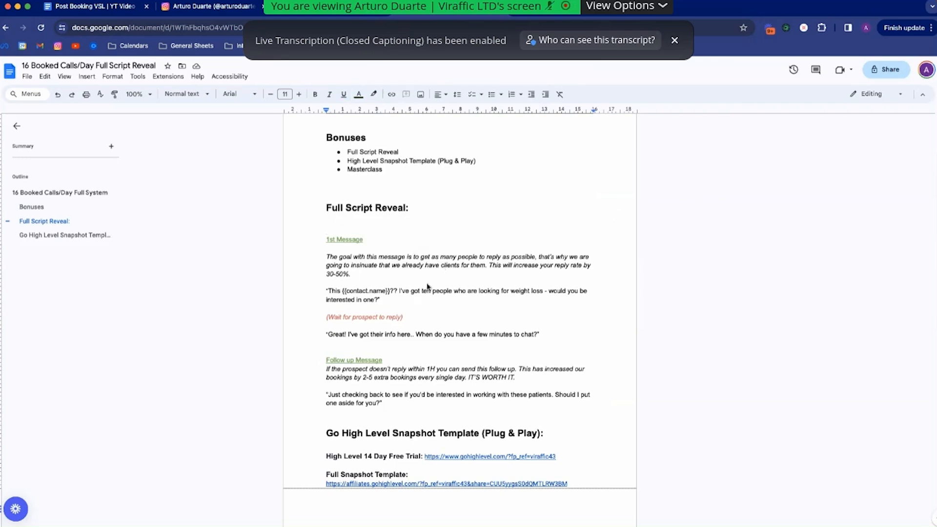
left_click_drag(327, 291, 380, 299)
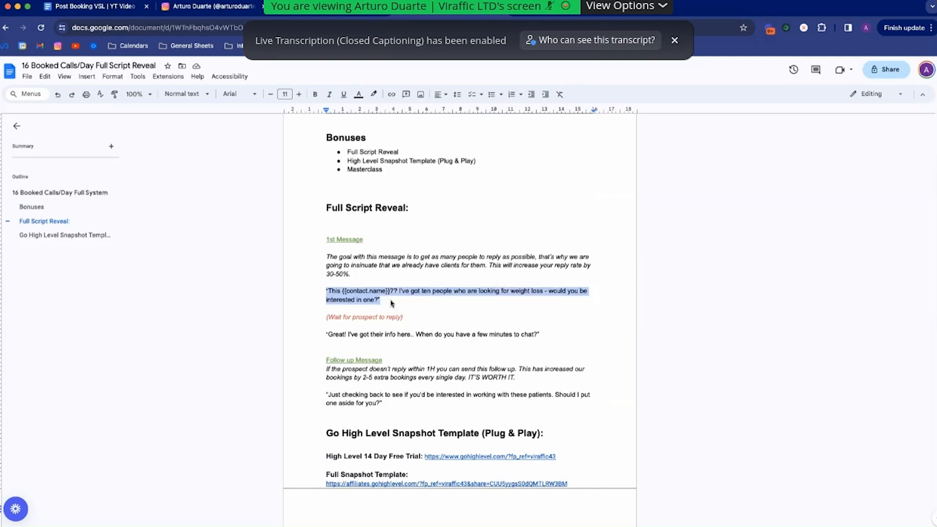
left_click(383, 299)
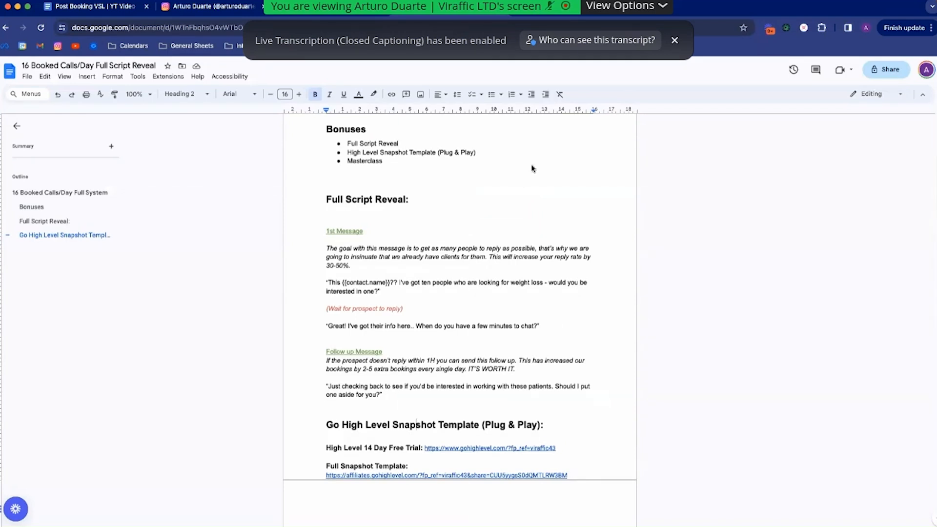
mouse_move(519, 294)
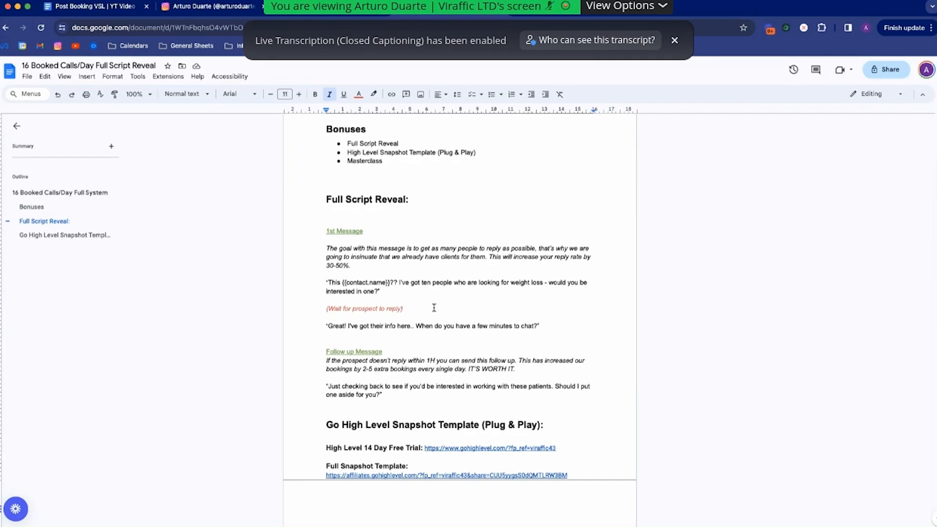
mouse_move(398, 298)
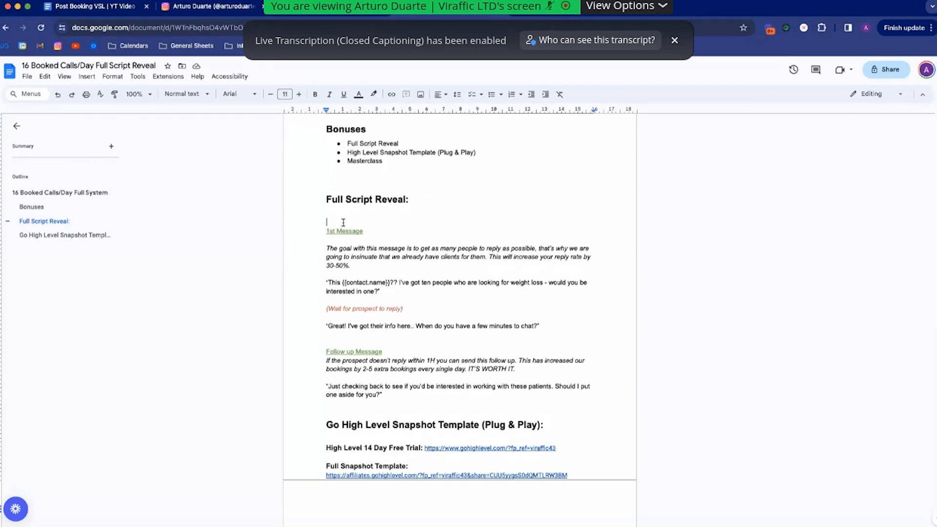
mouse_move(720, 292)
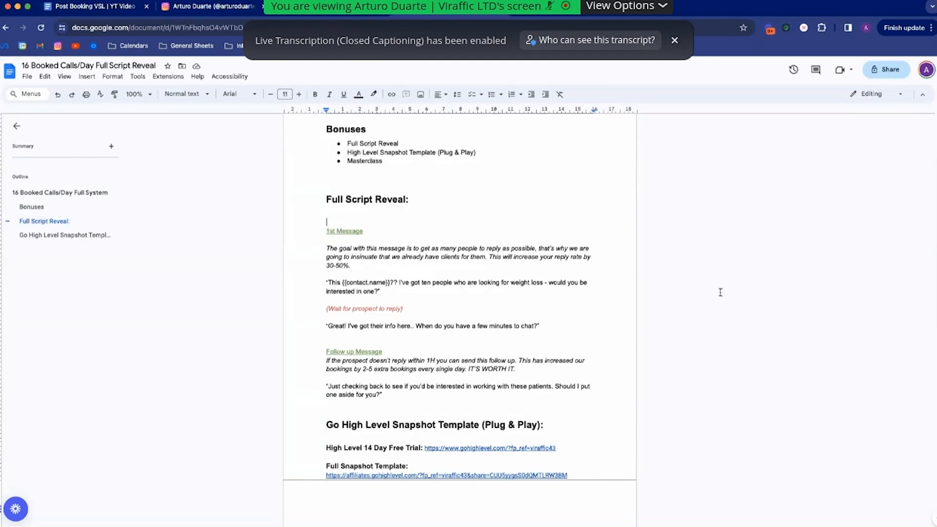
mouse_move(599, 251)
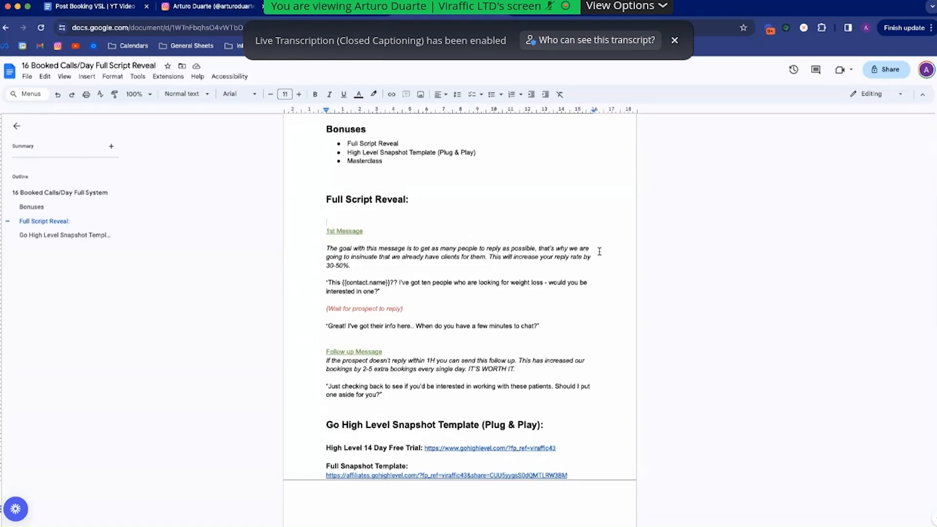
left_click(326, 221)
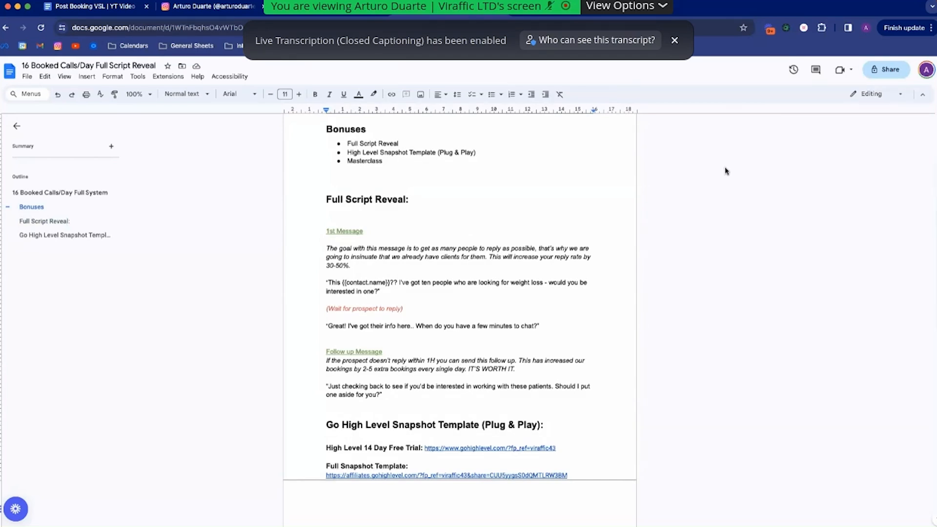
mouse_move(577, 495)
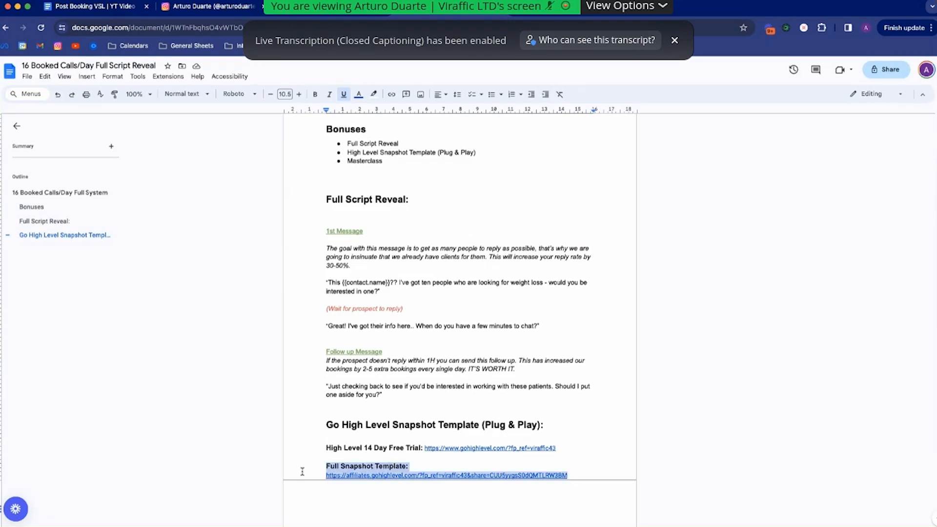
left_click(343, 448)
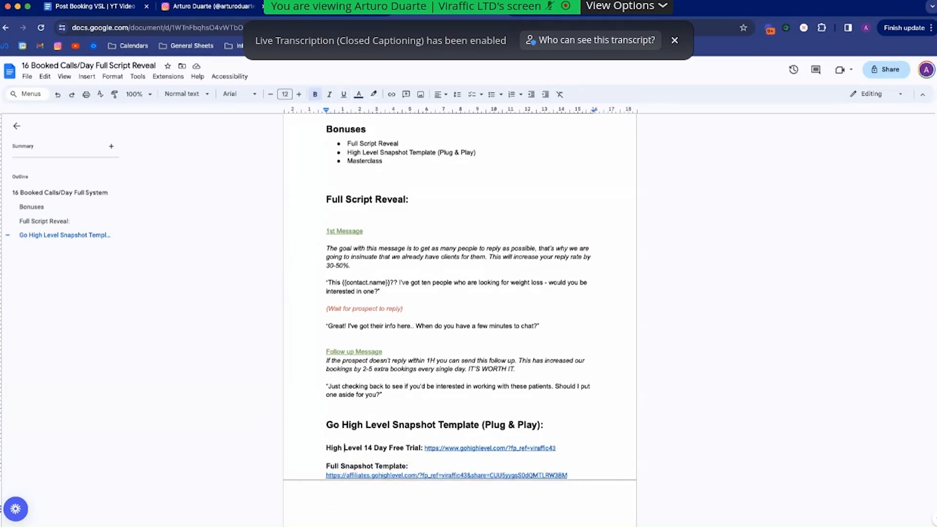